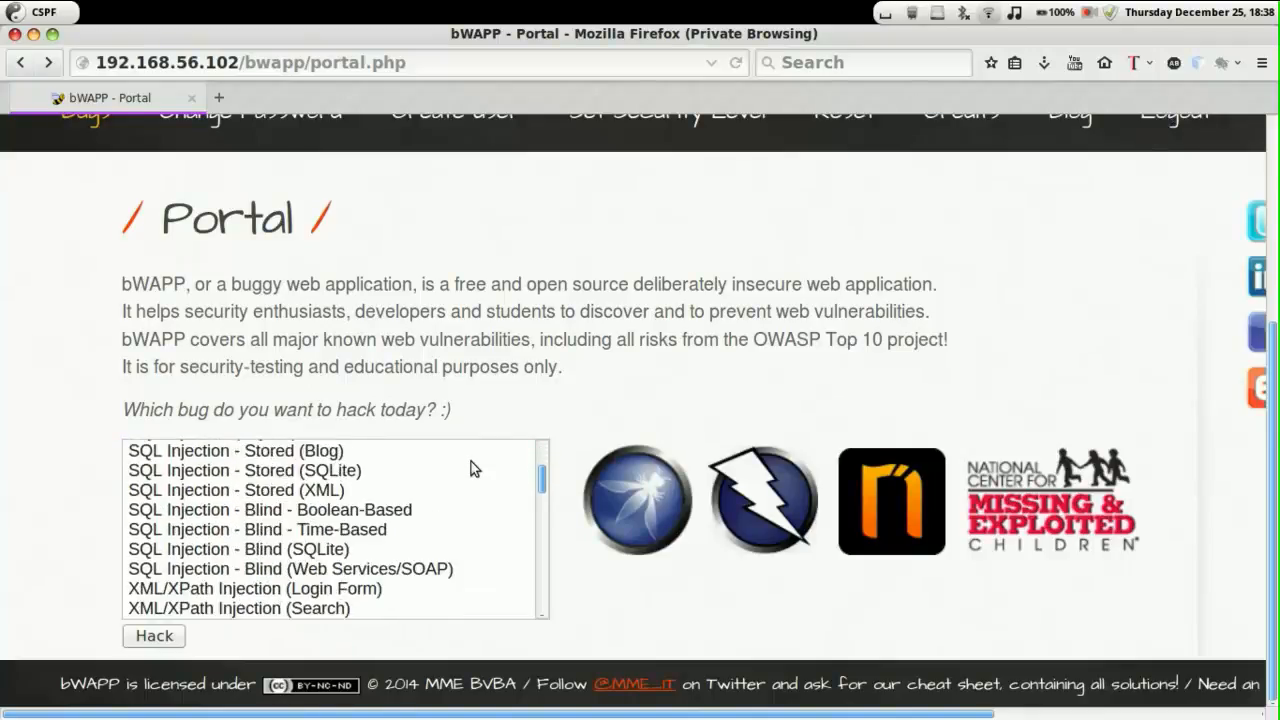
Step: Select the XML/XPath Injection (Login Form) bug and launch it with Hack
left_click(255, 470)
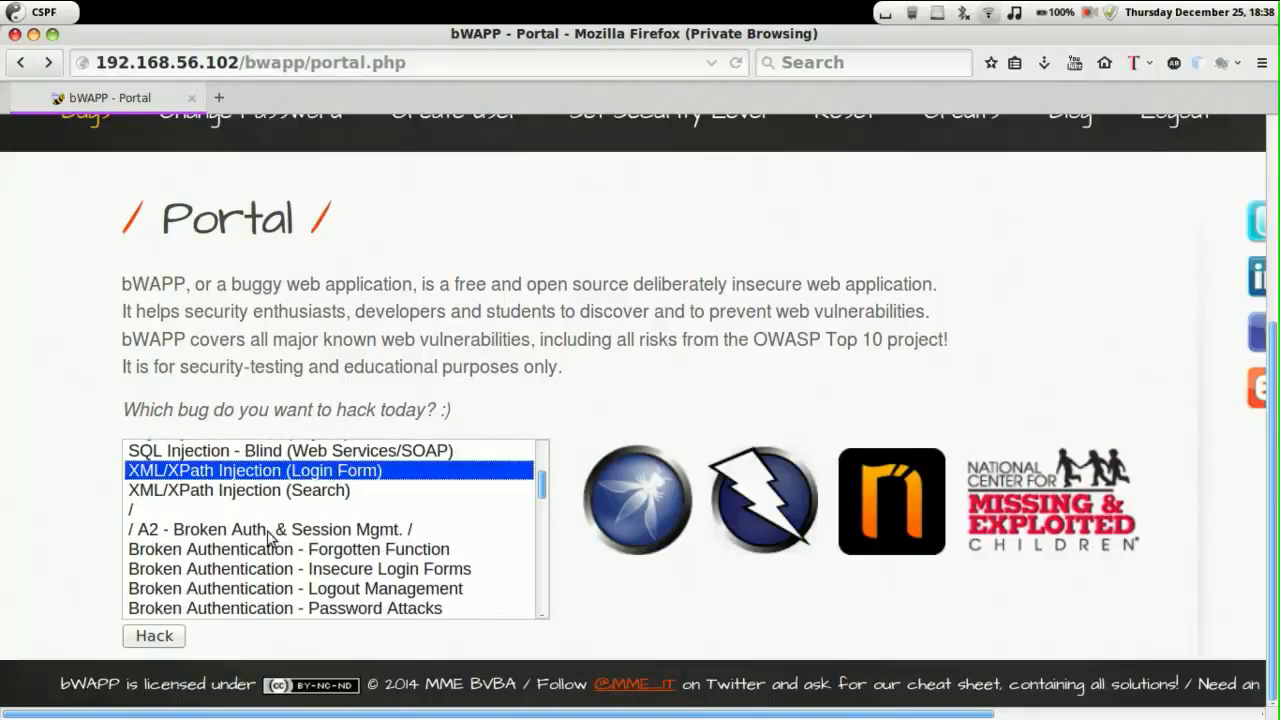
left_click(153, 635)
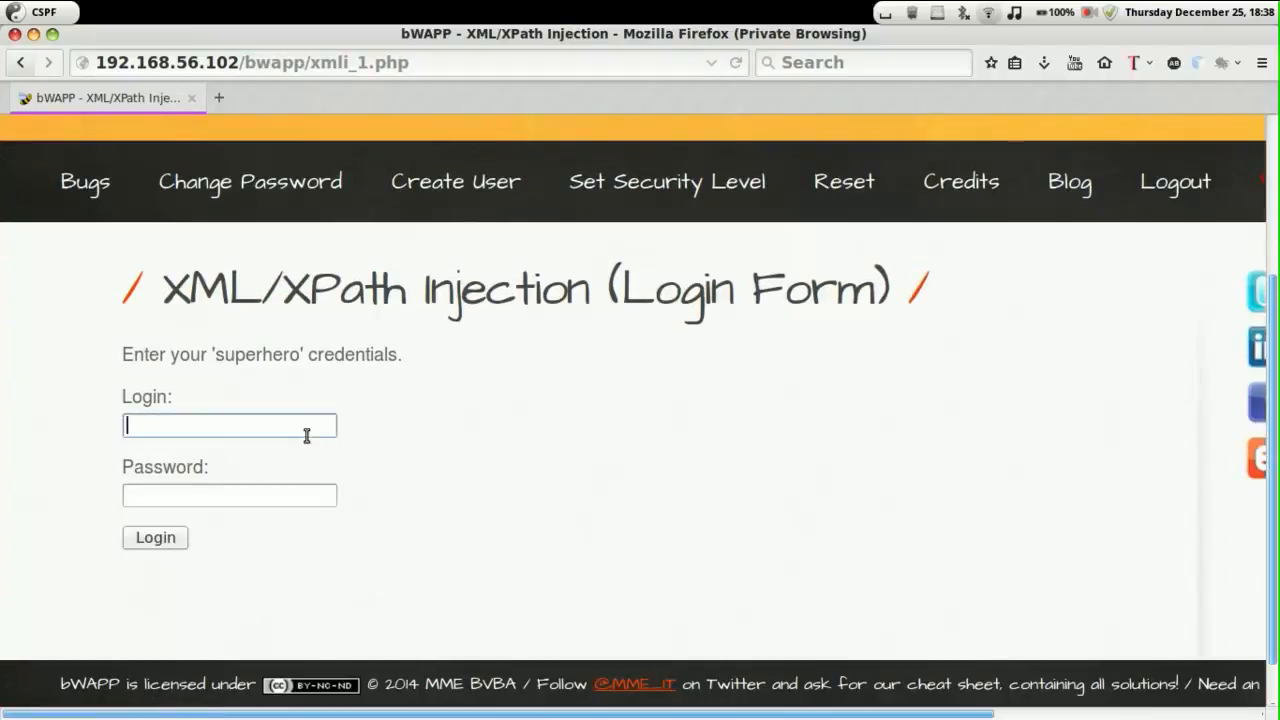
Step: Submit a single-quote login and scroll down to the SimpleXMLElement::xpath() warnings
left_click(154, 537)
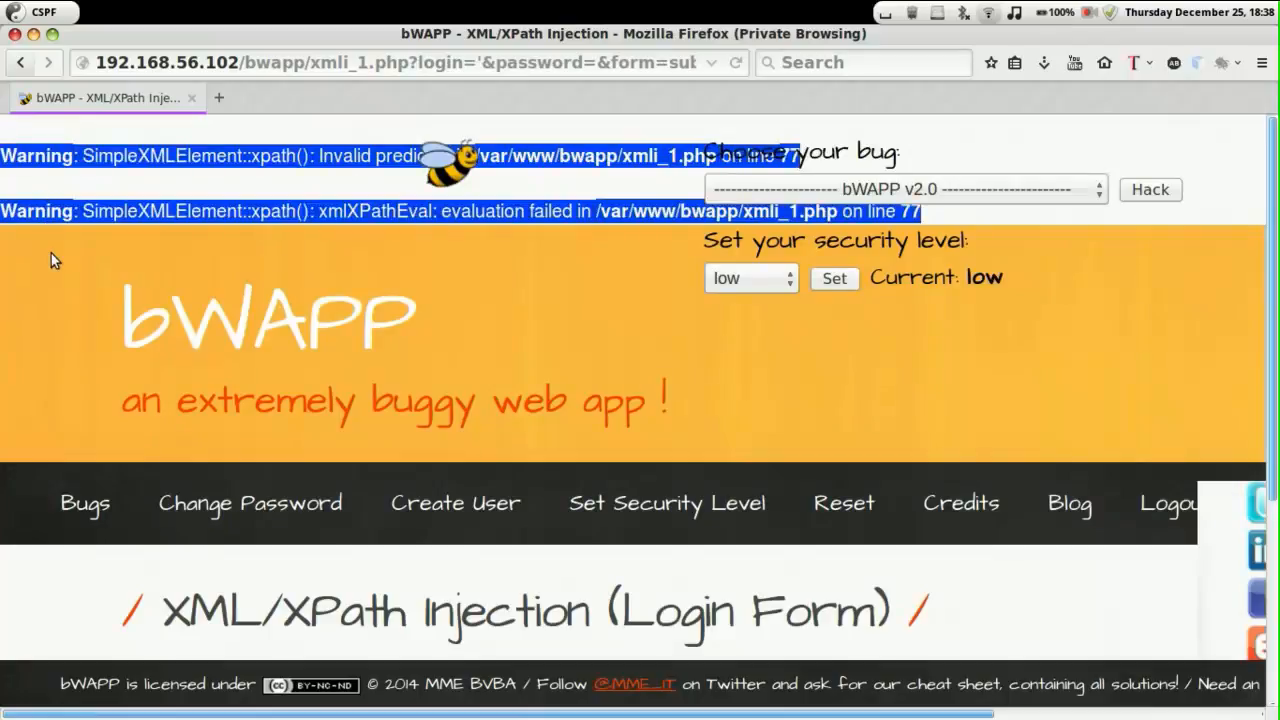
scroll("down", 3)
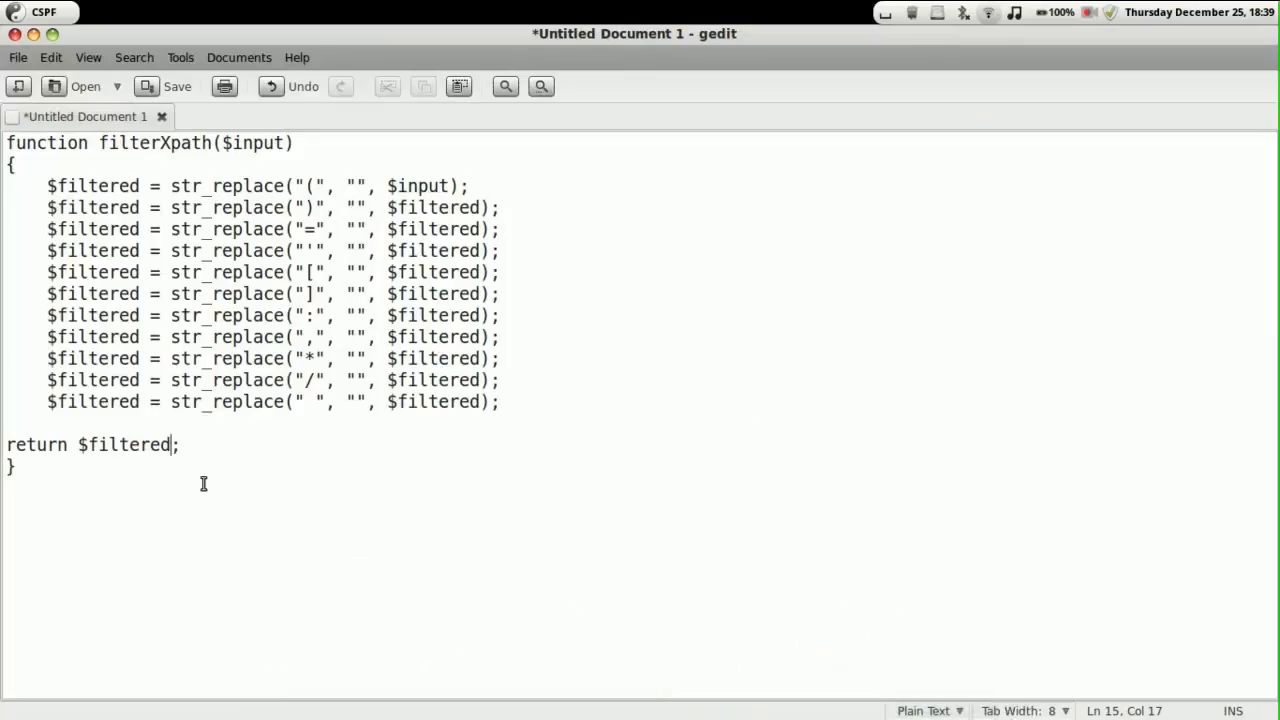
Step: Copy the whole filterXpath function from gedit and open a root terminal
key("ctrl+a")
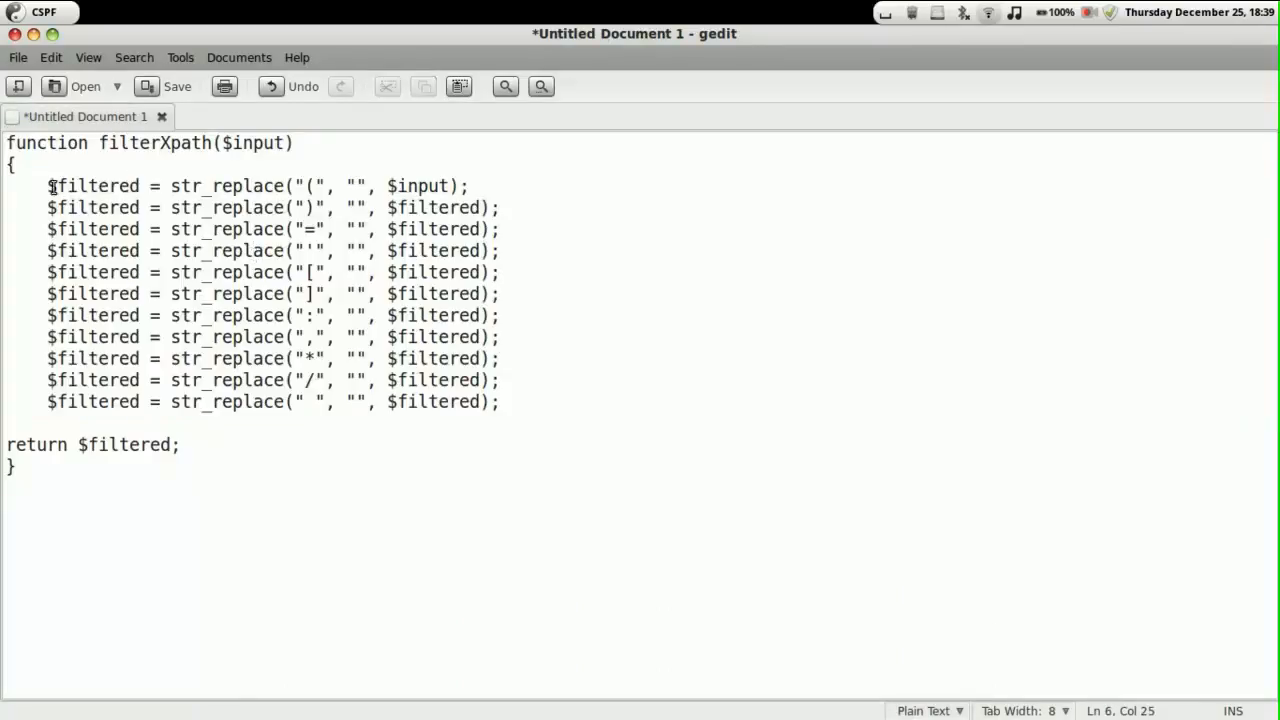
left_click_drag(47, 185, 527, 401)
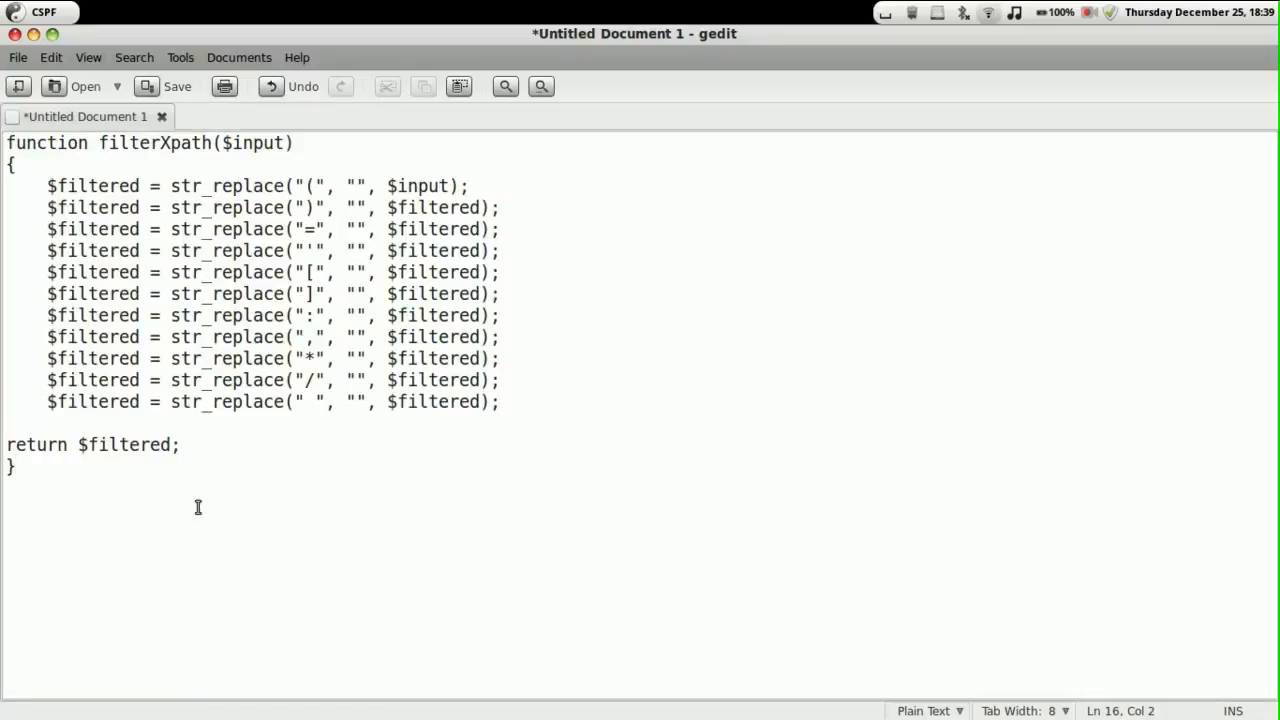
key("ctrl+a")
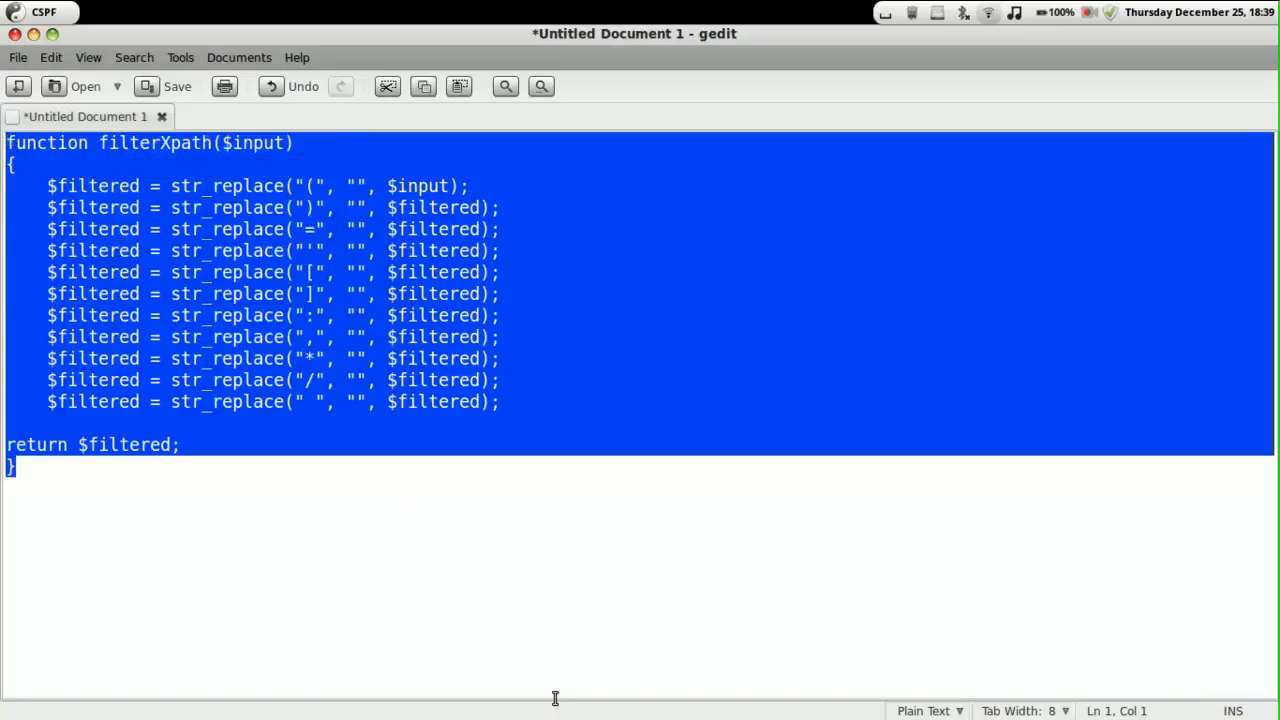
left_click(606, 655)
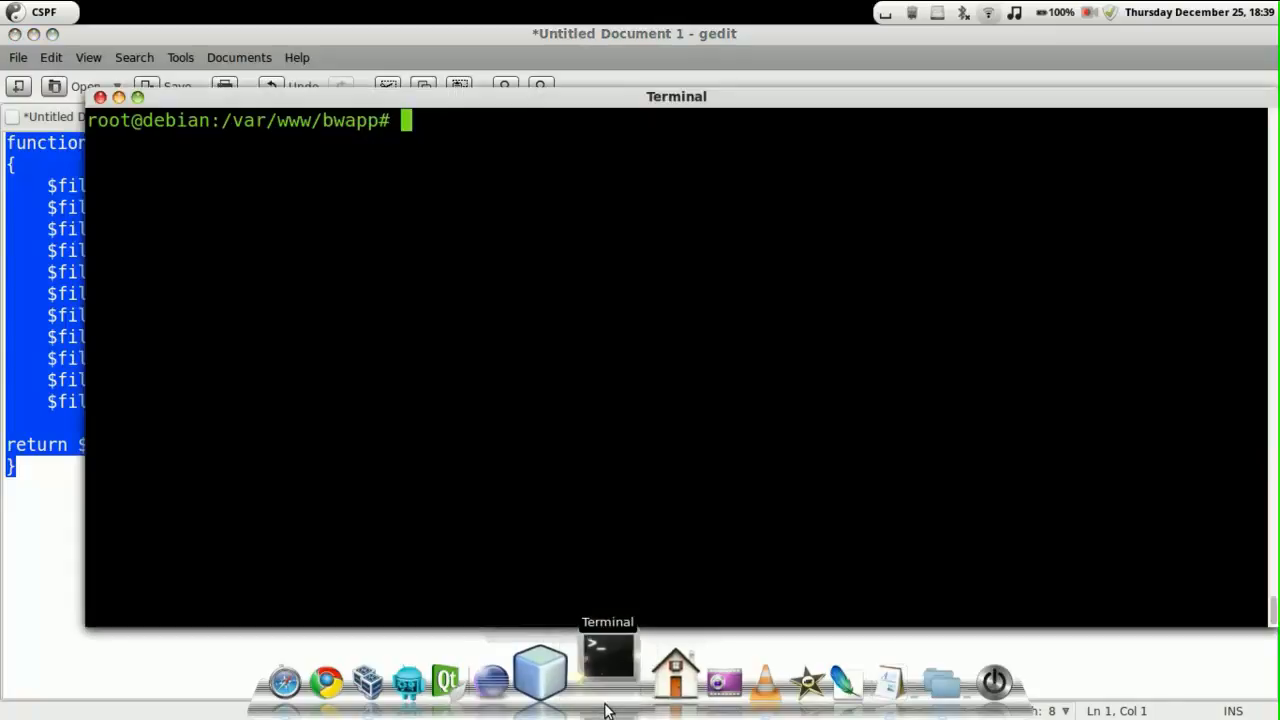
Step: Open xmli_1.php in nano and paste filterXpath above the if(isset(...)) login block
type("nano xmli")
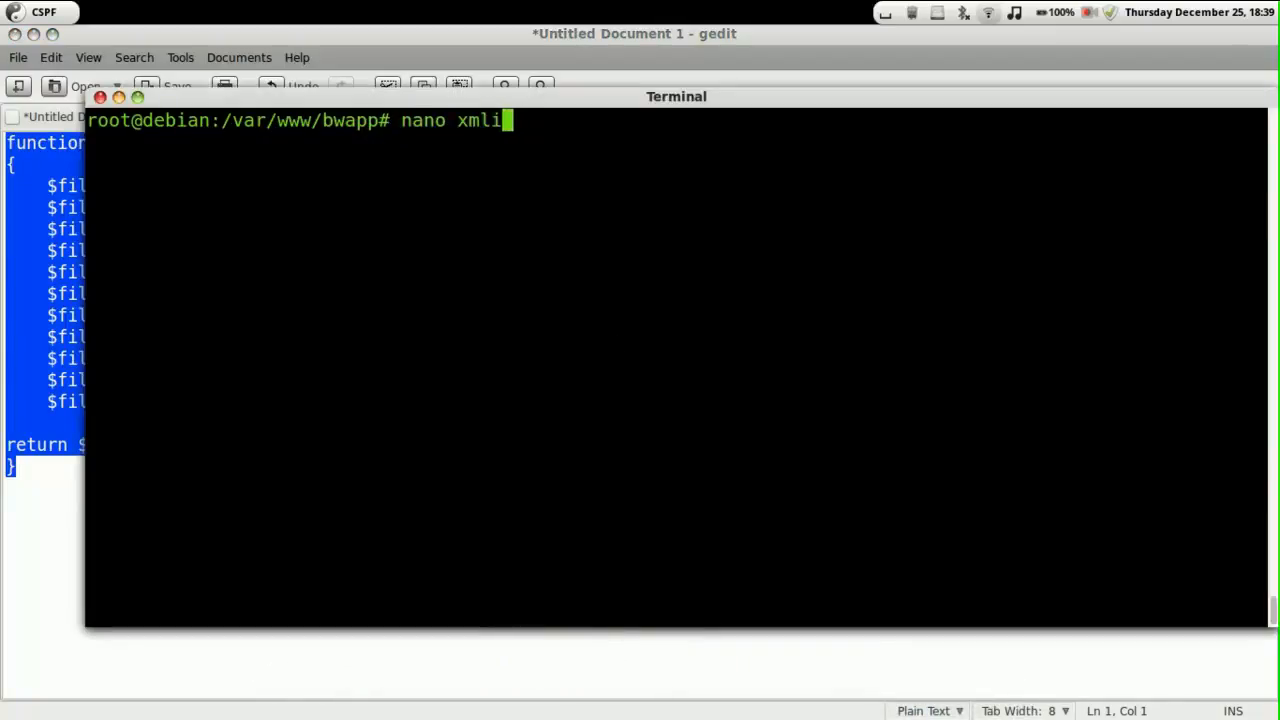
type("_1.php")
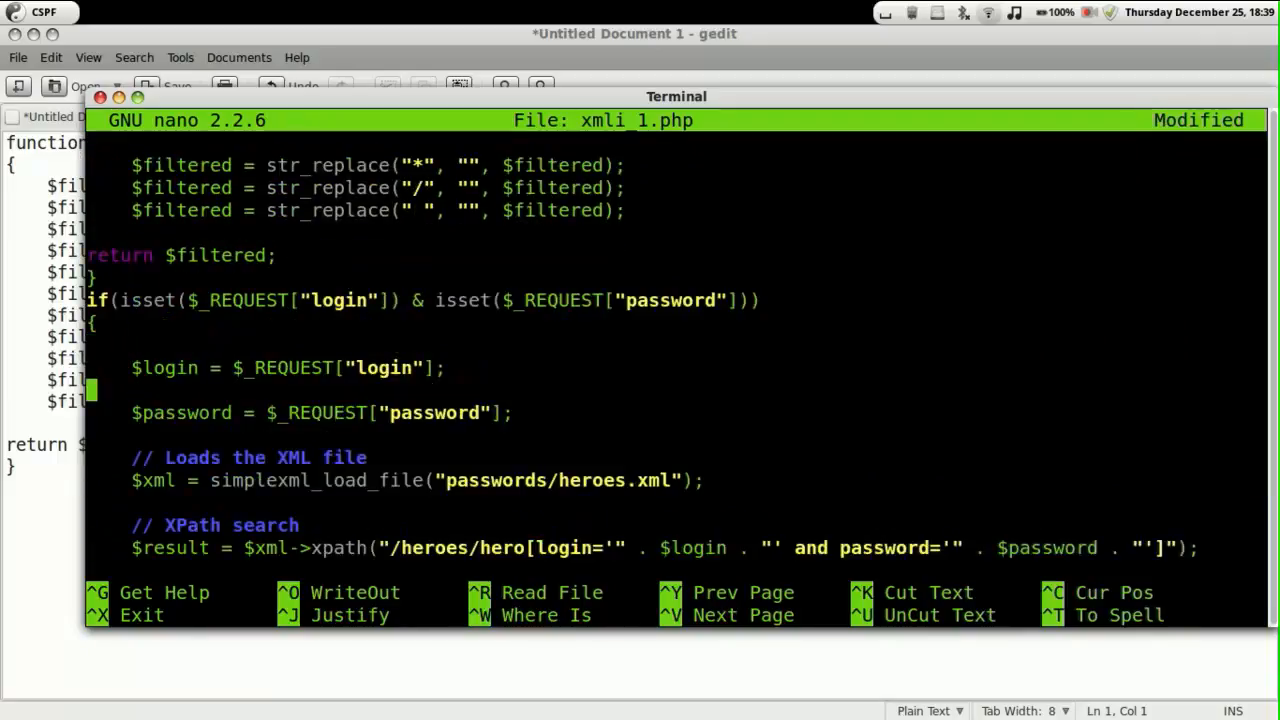
Step: Sanitize the login value by adding $login=filterXpath($login); to xmli_1.php
type("$l")
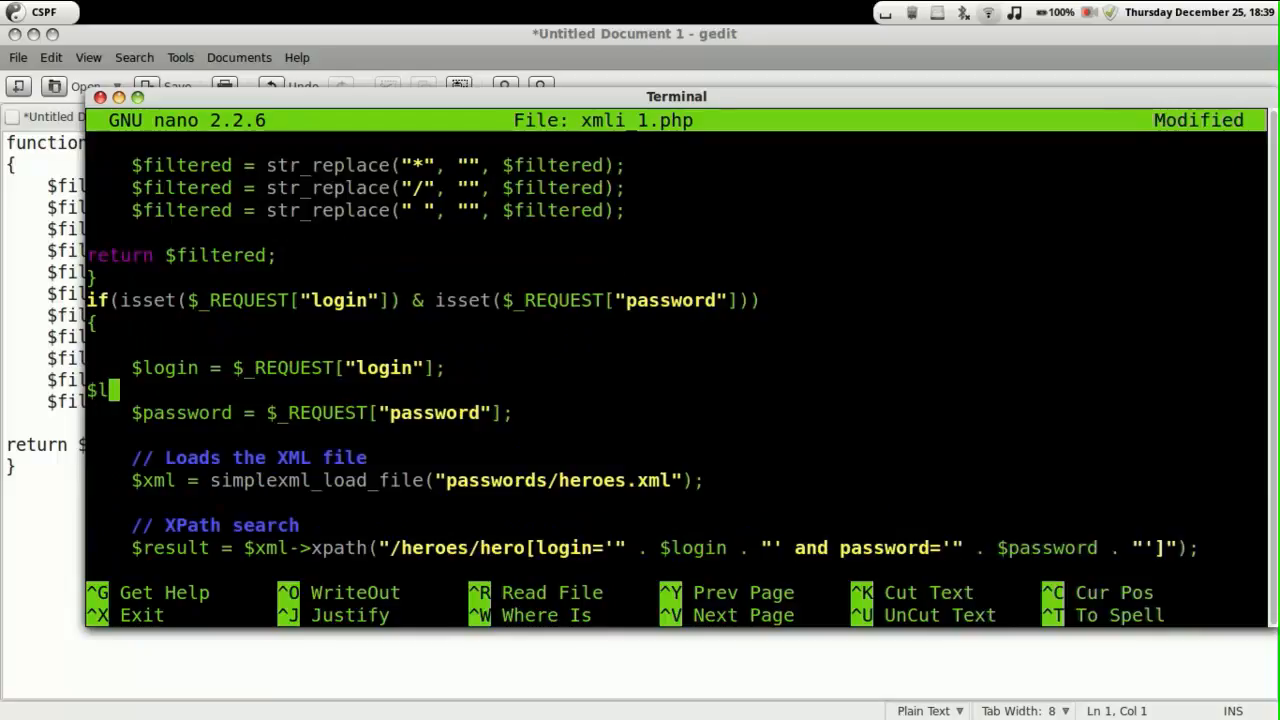
type("ogin=")
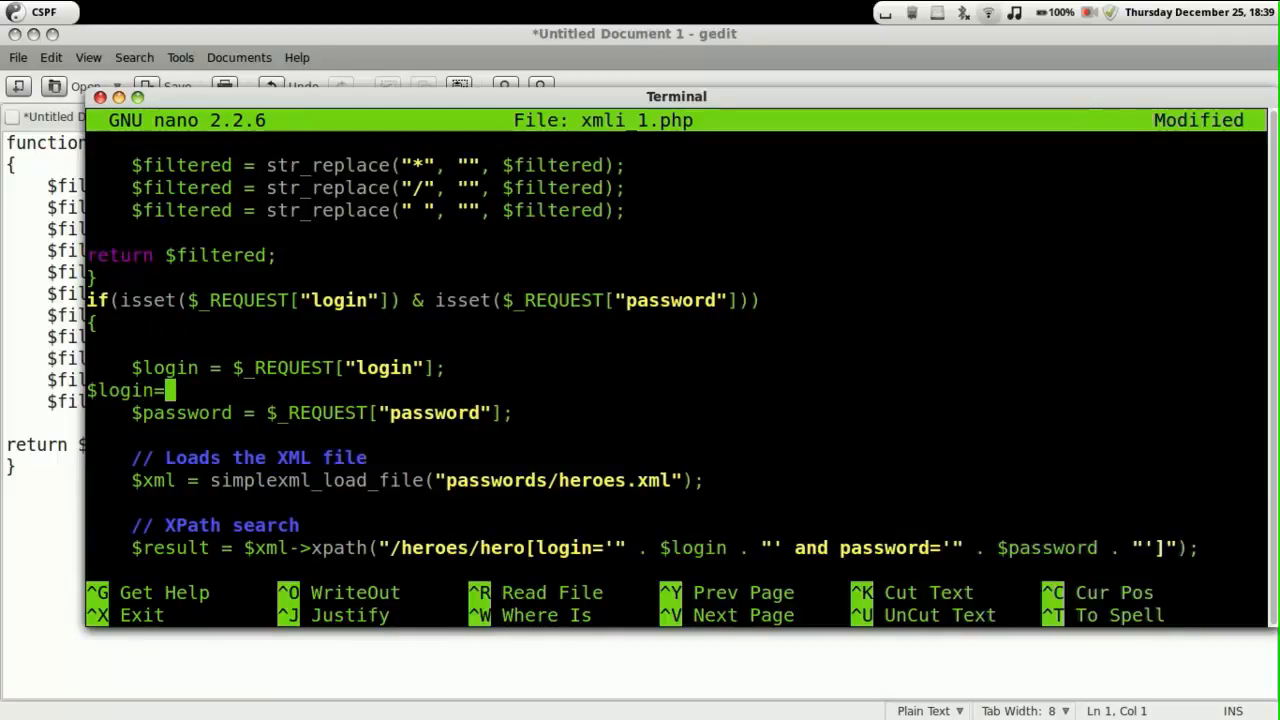
type("filte")
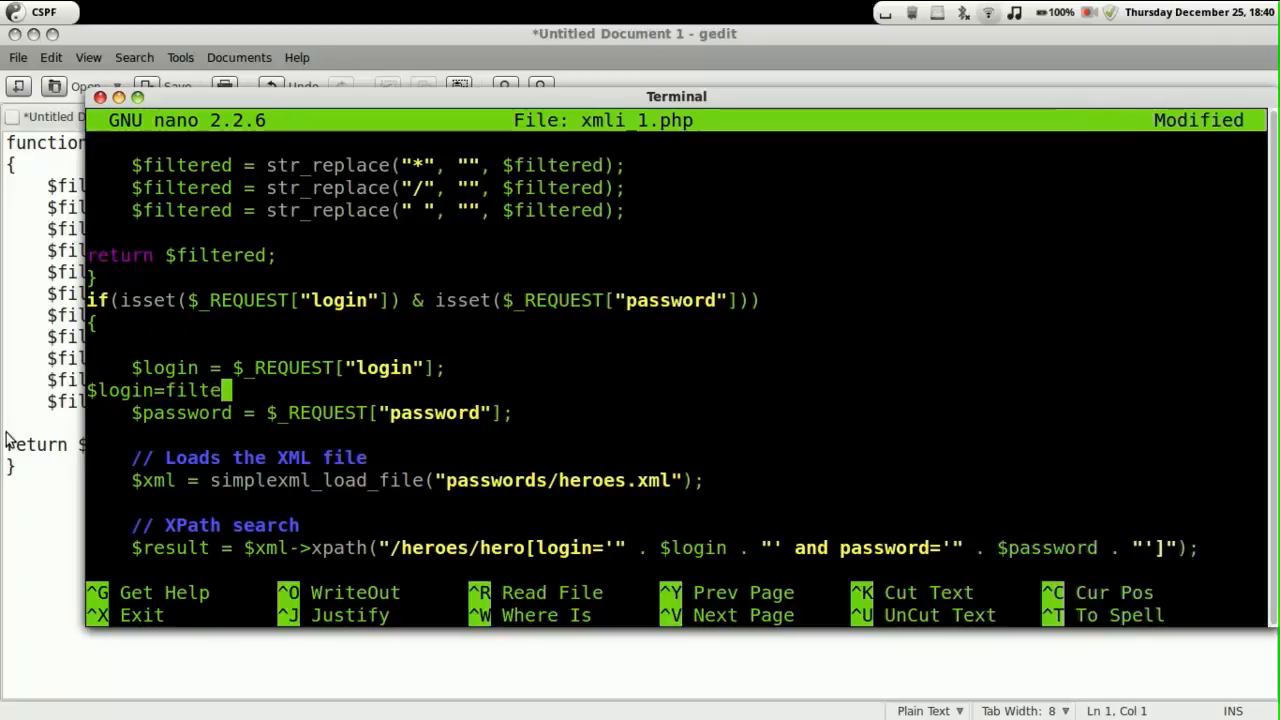
type("X")
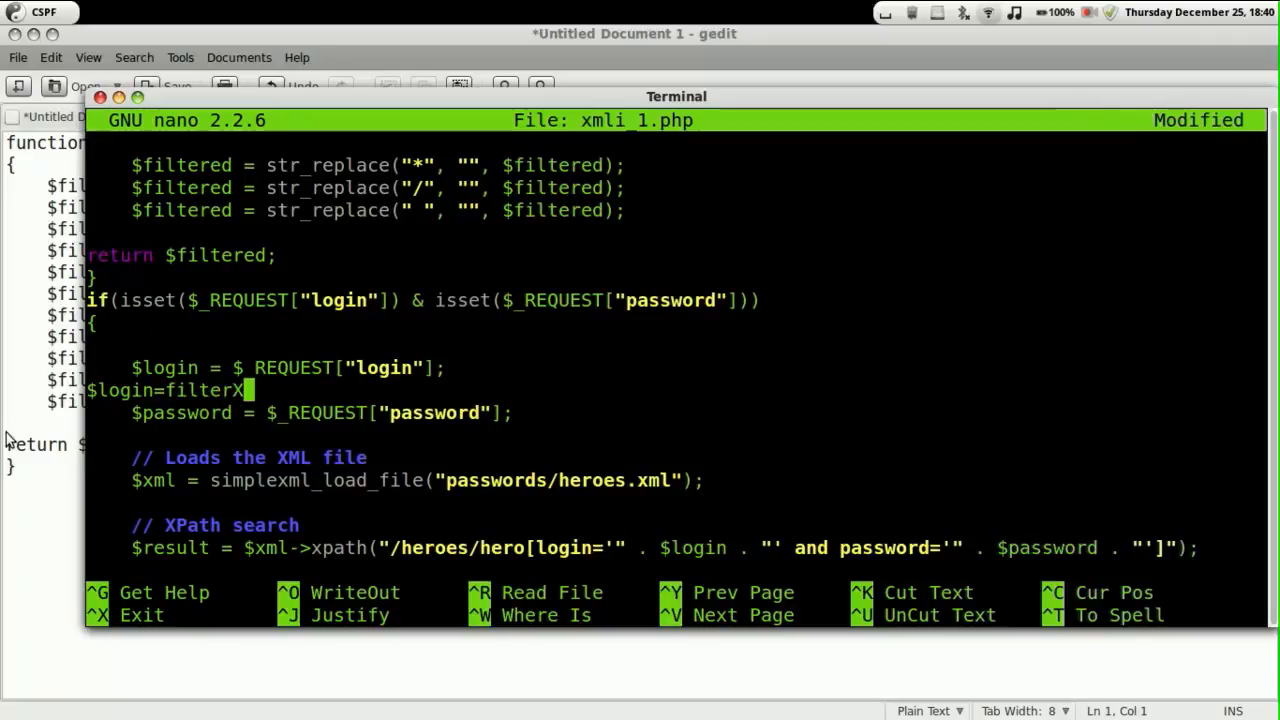
type("path")
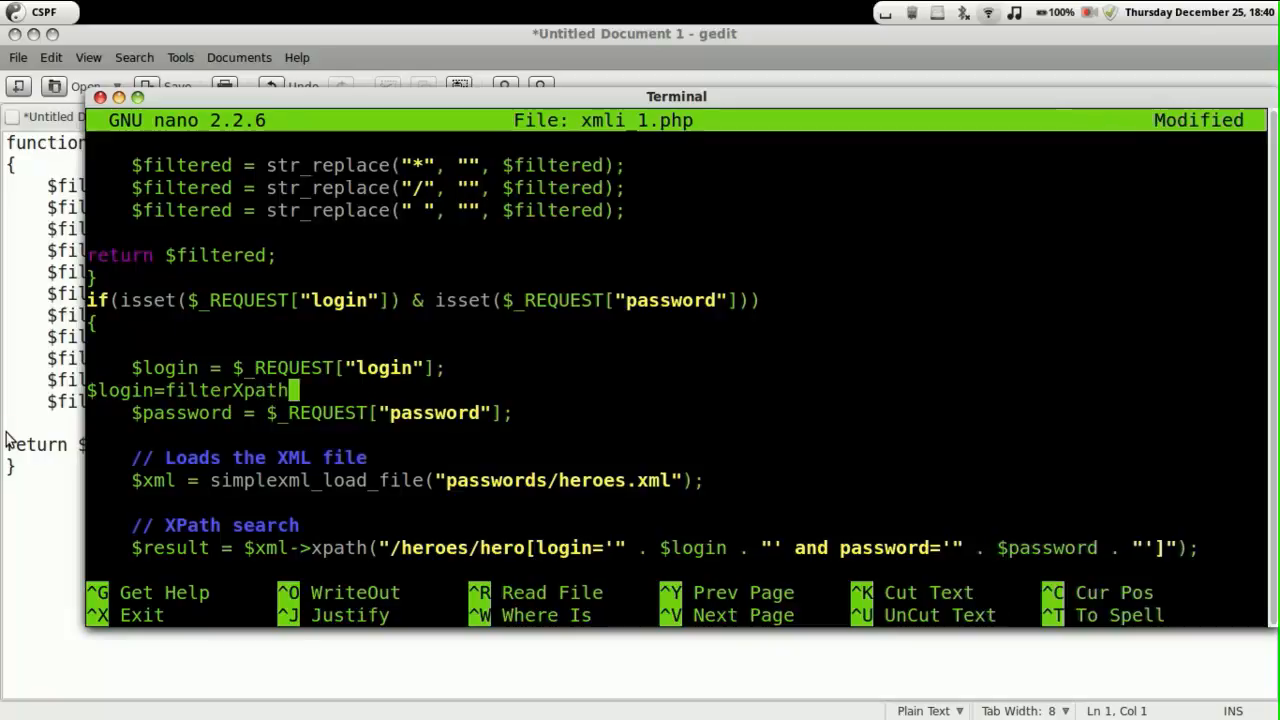
type("($logi")
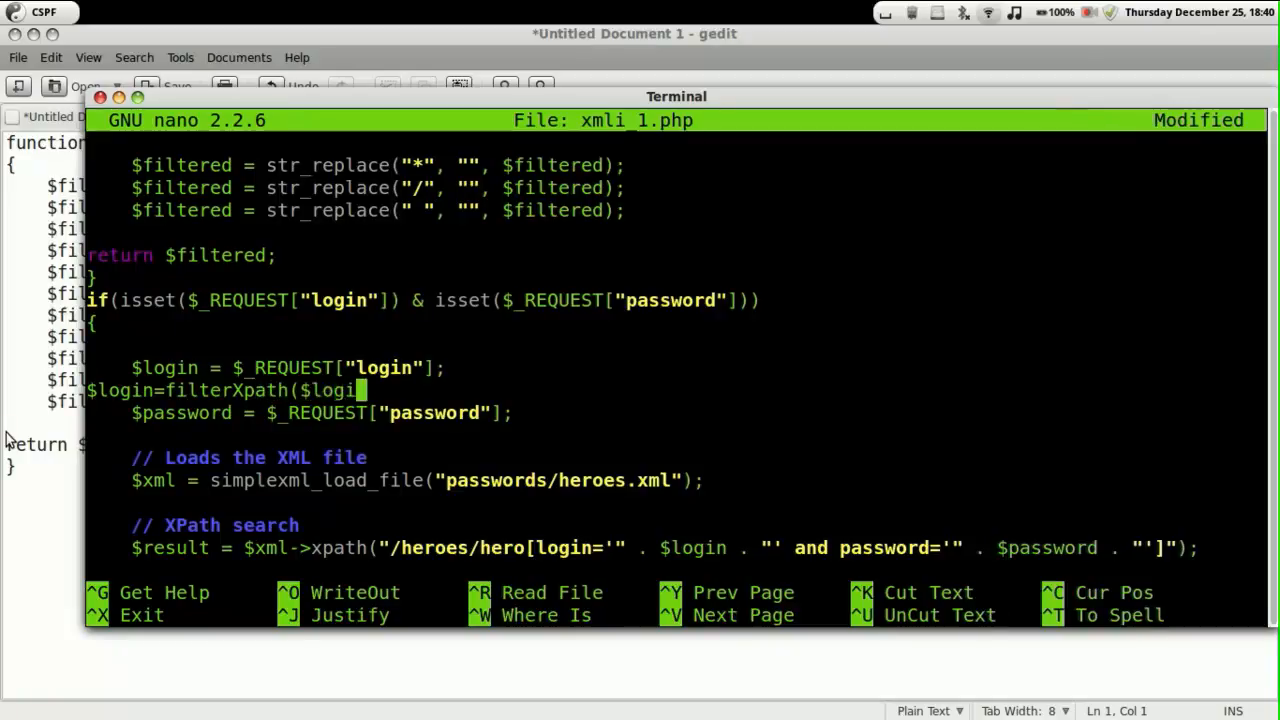
type("n);")
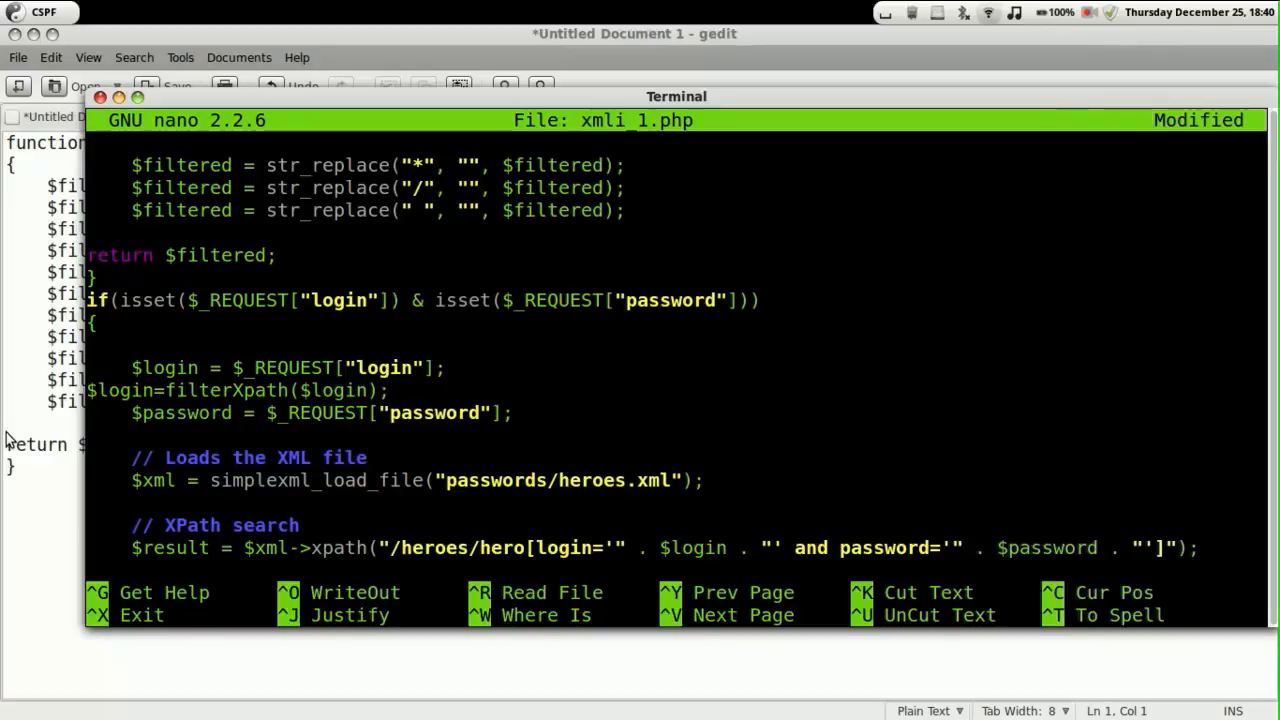
Step: Add $password=filterXpath($password); below the password assignment and save xmli_1.php
type("$passw")
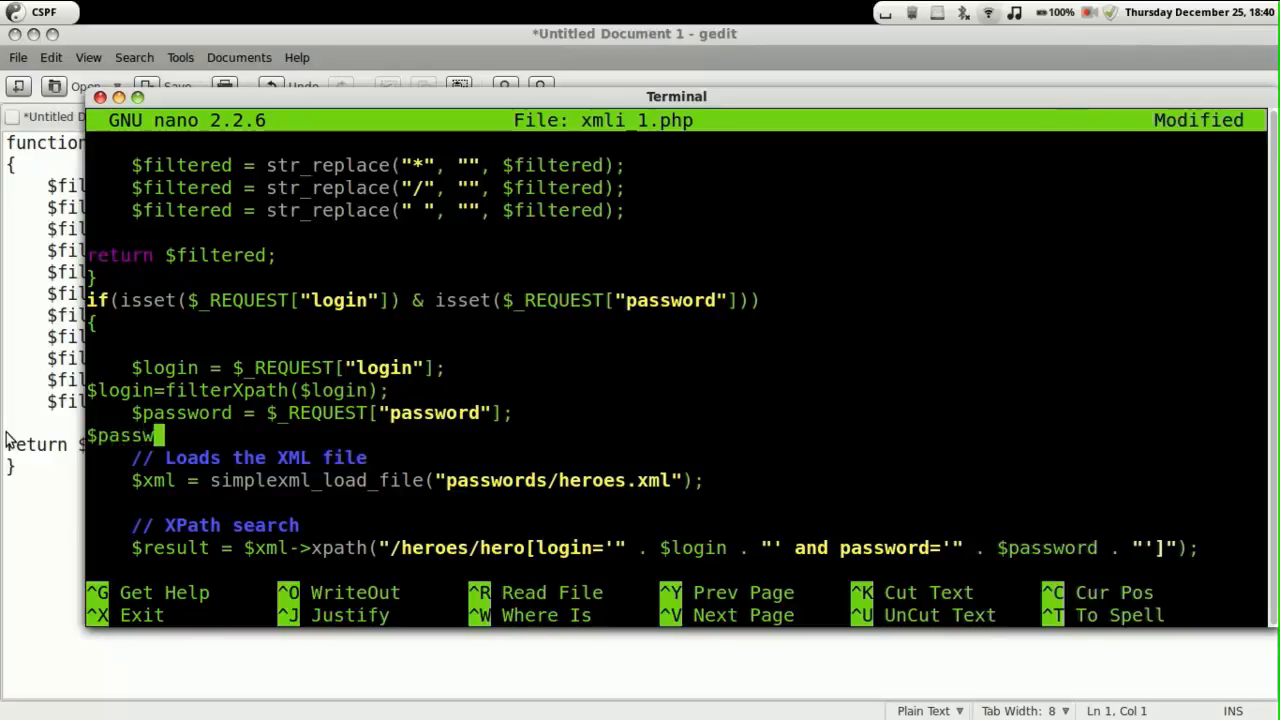
type("ord=")
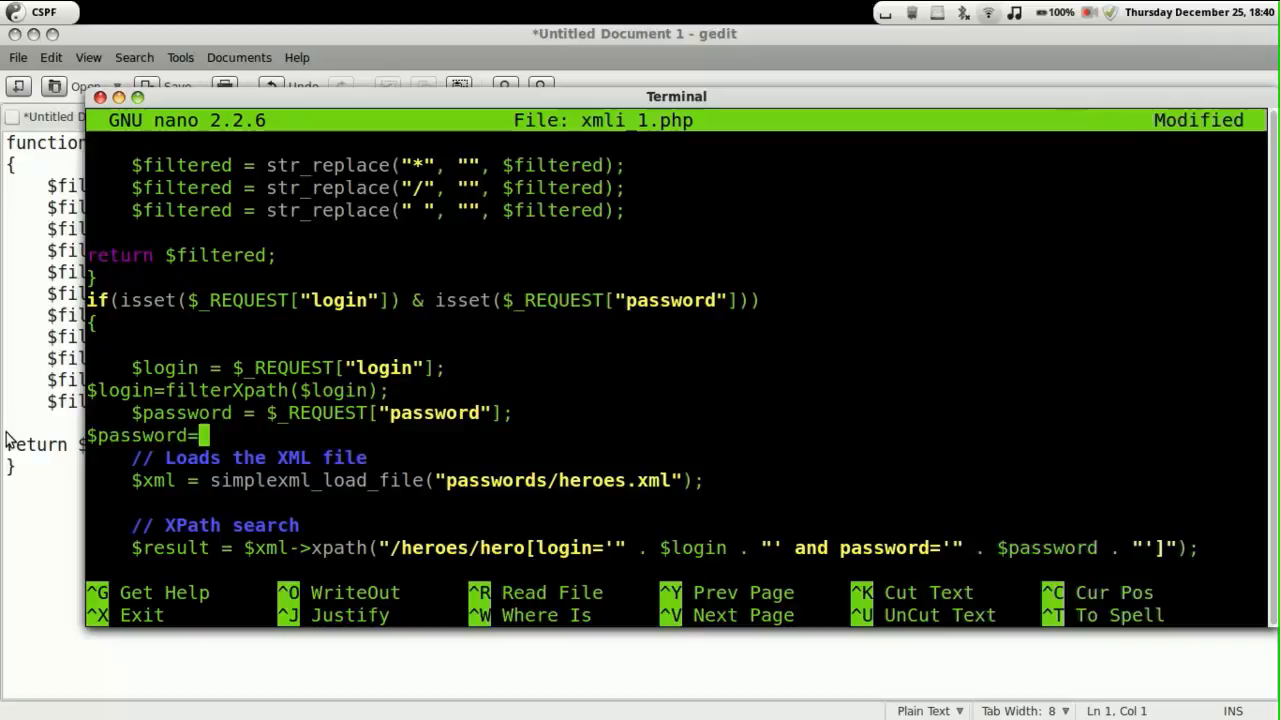
type("filterXpat")
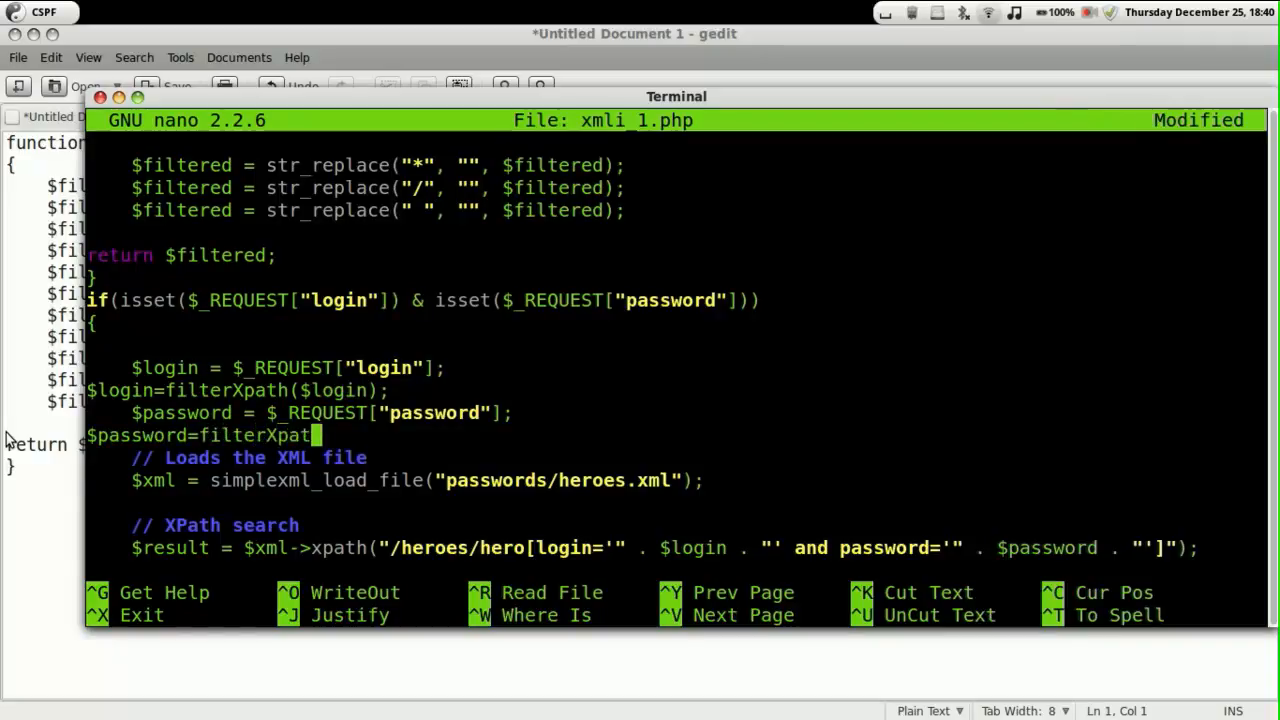
type("h($pass")
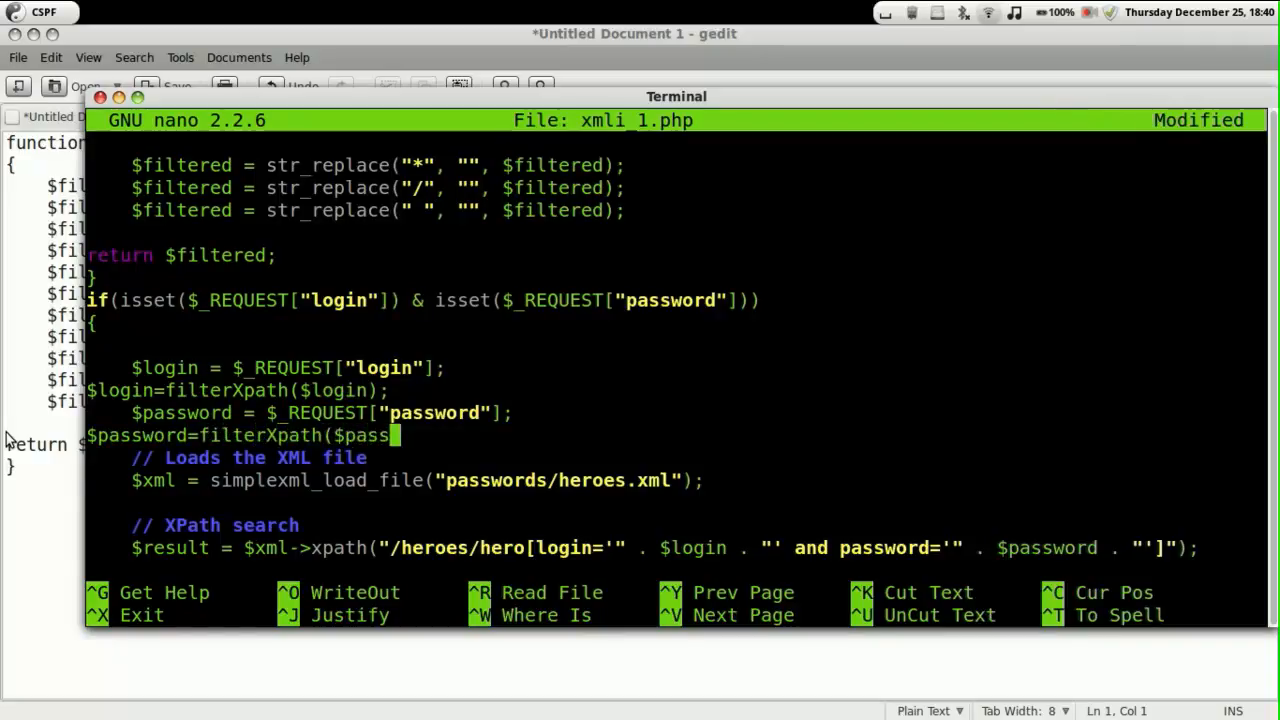
type("ord);")
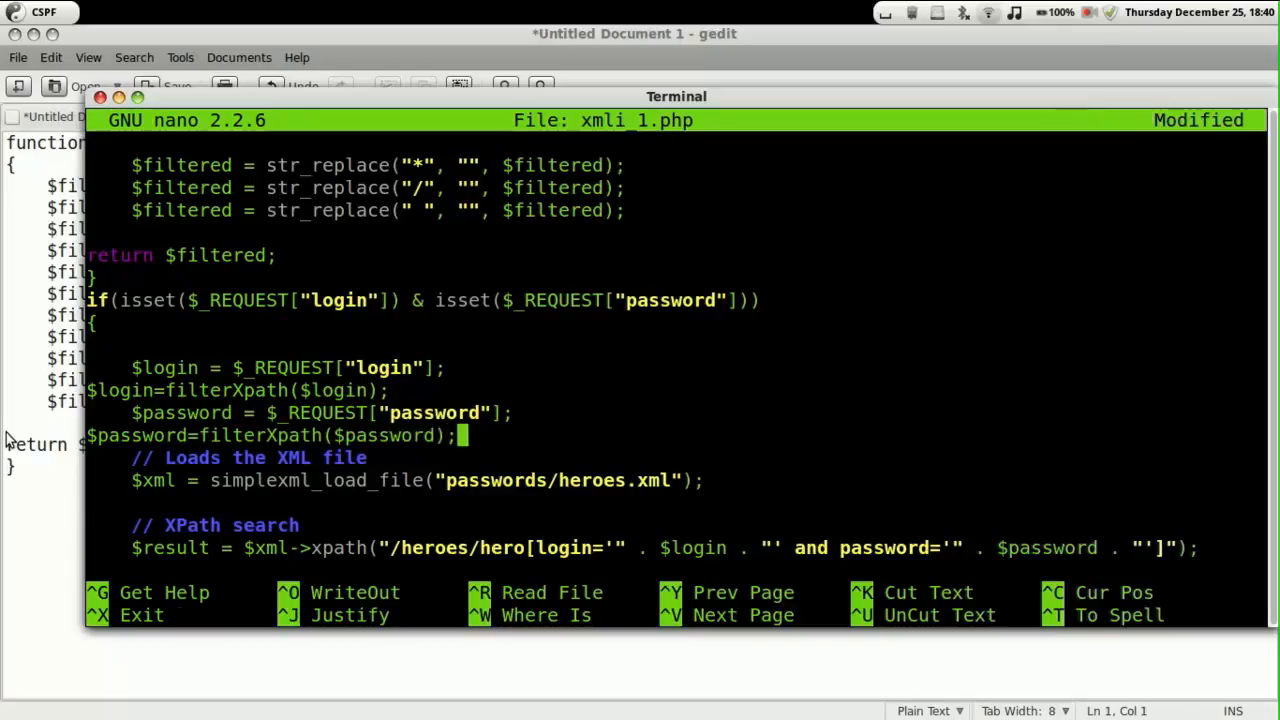
key("ctrl+o")
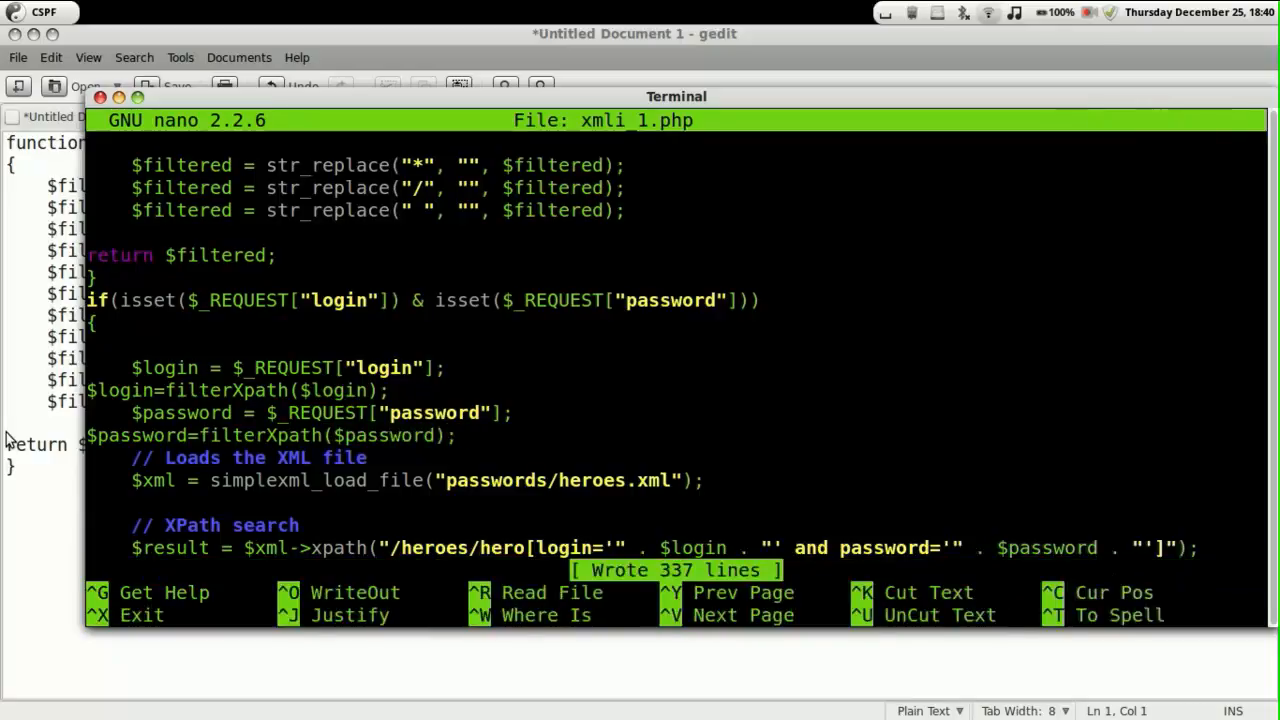
mouse_move(322, 684)
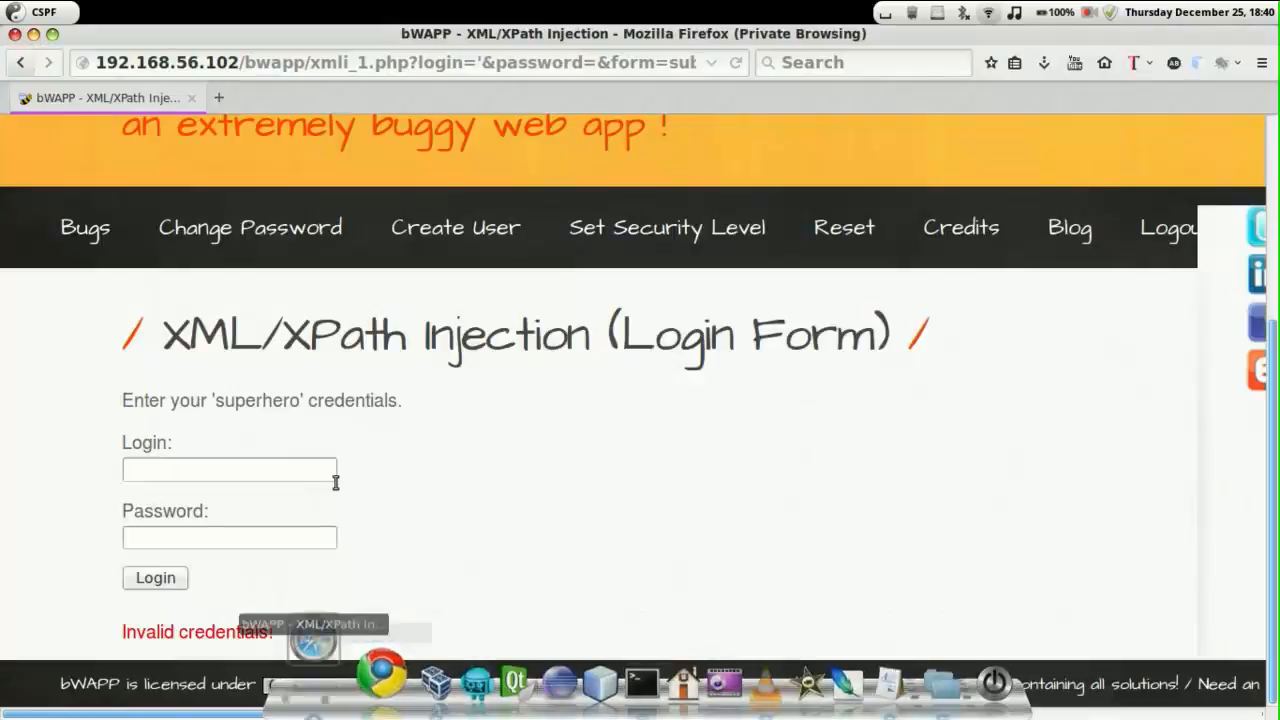
Step: Reload the xmli_1.php login with the injection payload, confirming only 'Invalid credentials!' appears
type("1")
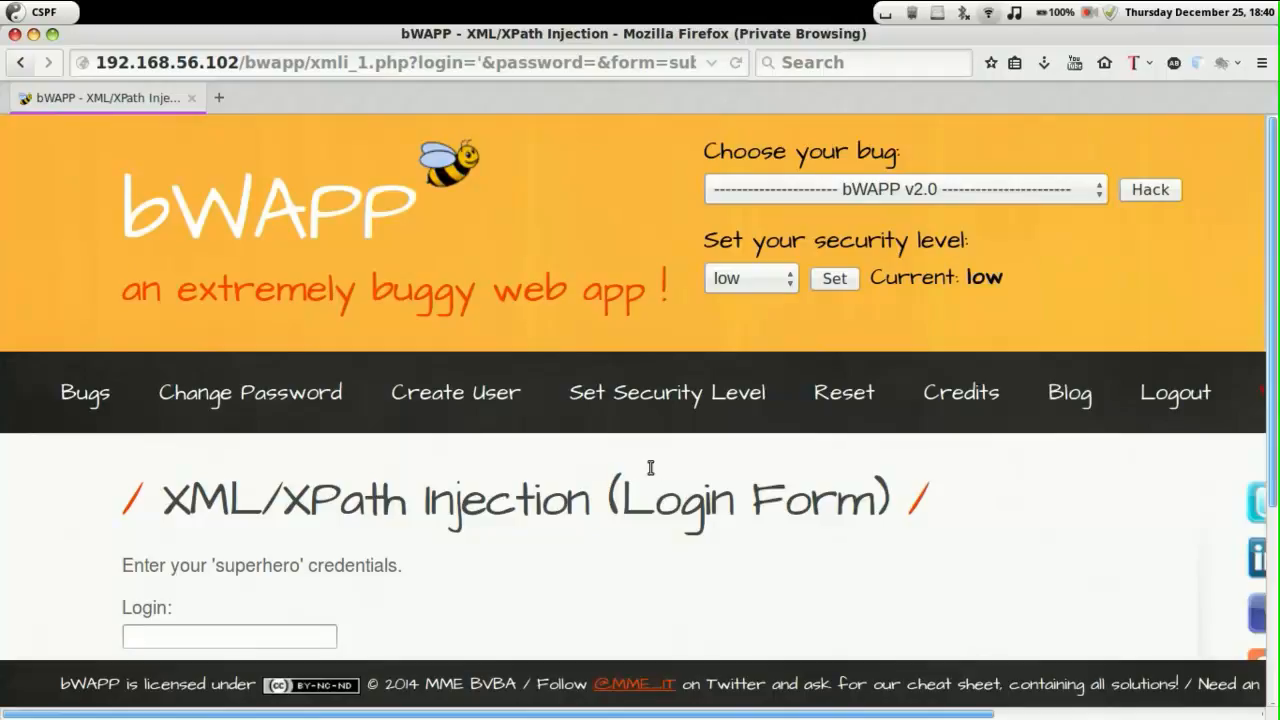
scroll("down", 3)
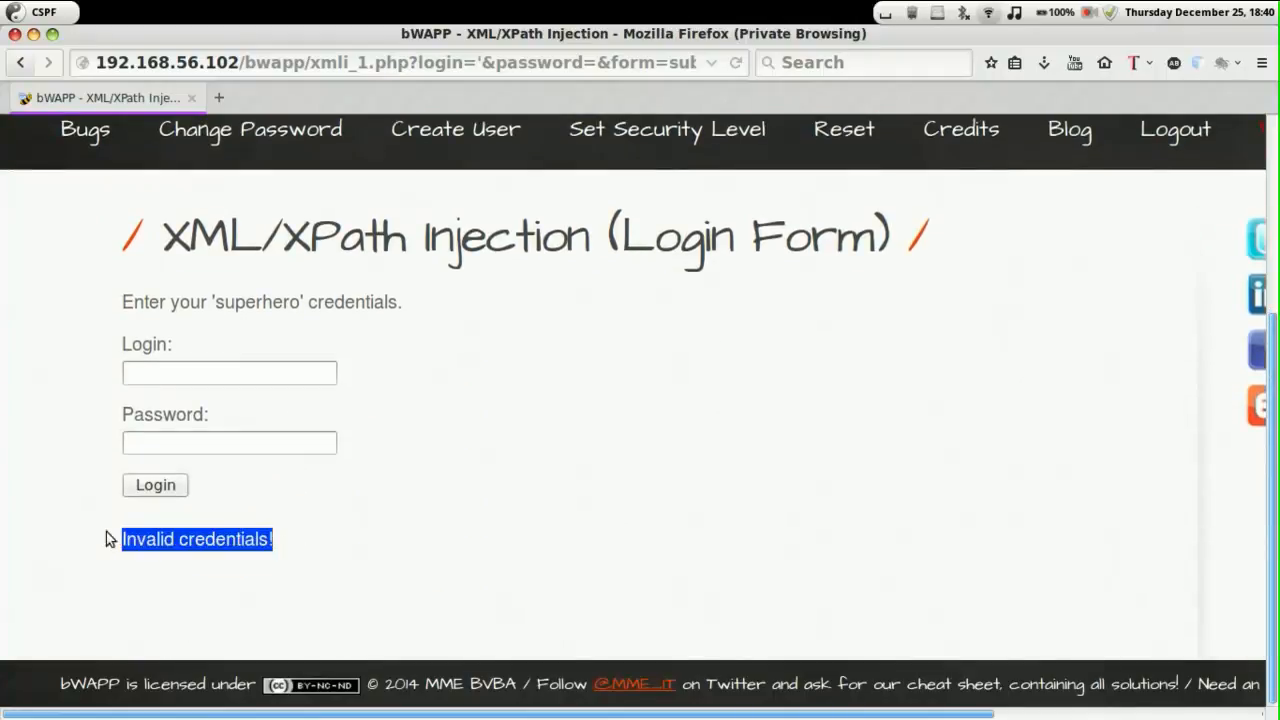
left_click(229, 372)
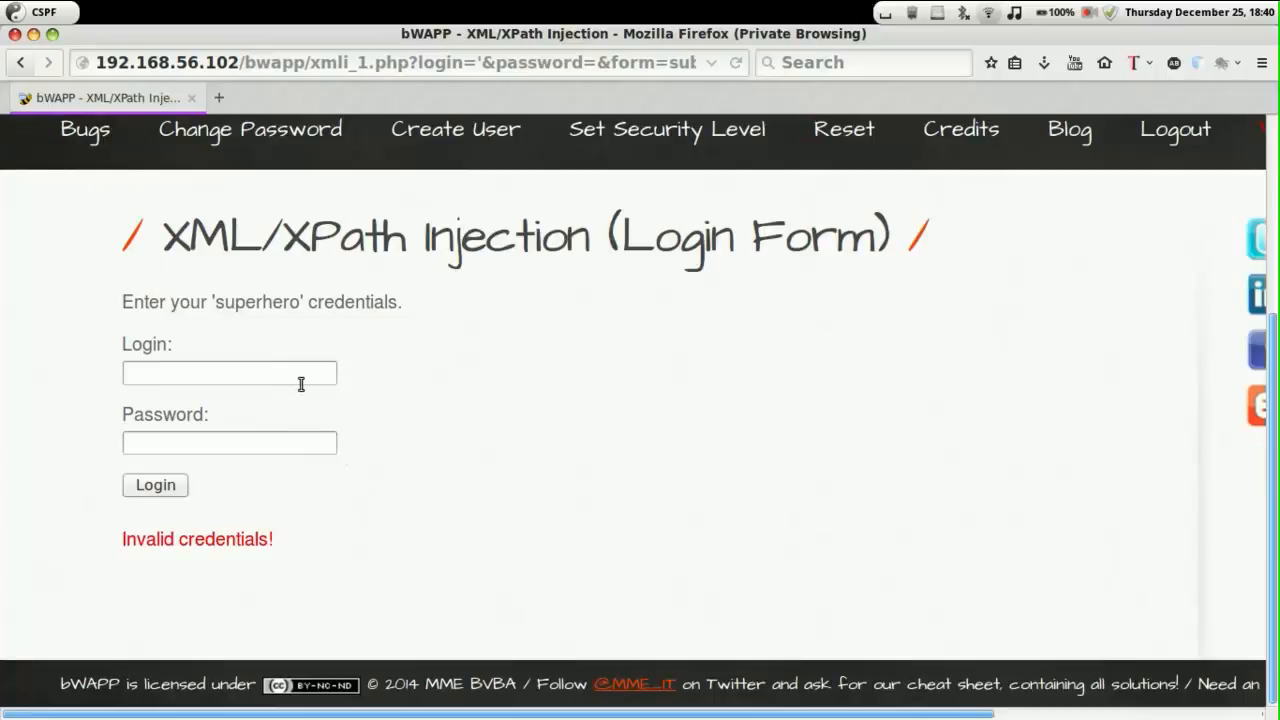
Step: Log in as neo with the valid password and view Neo's welcome message and secret
type("neo")
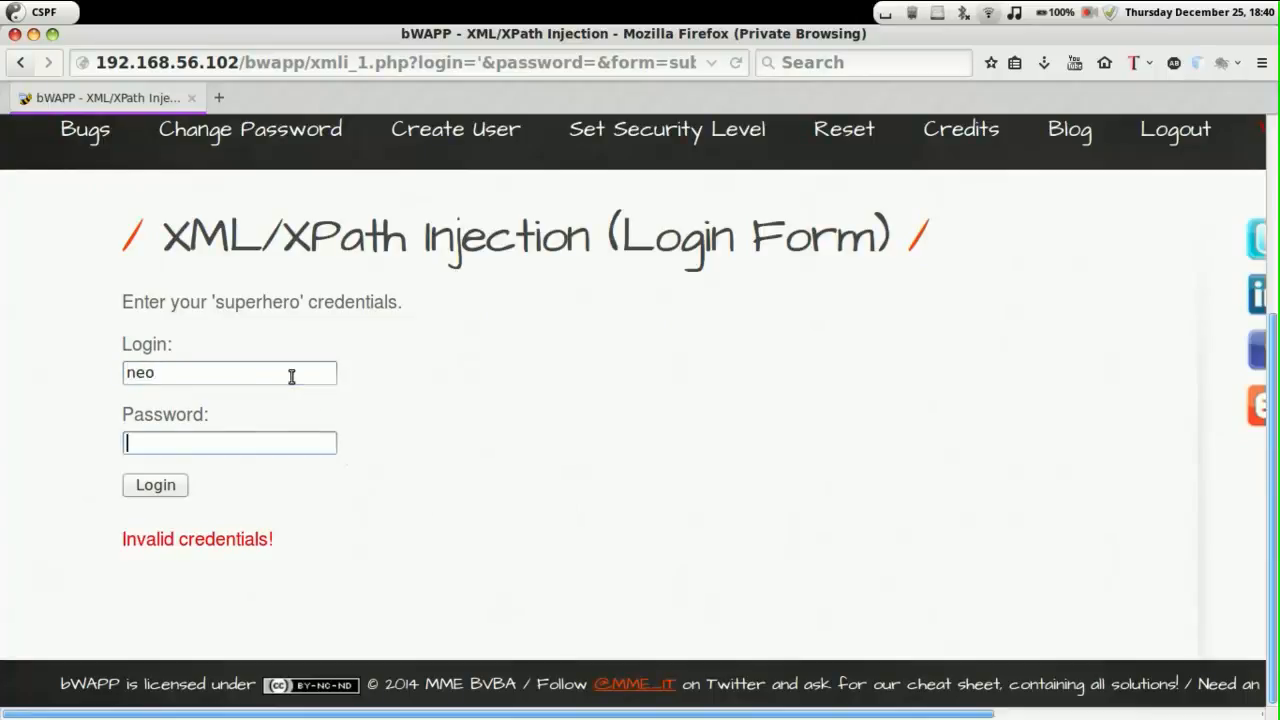
type("password")
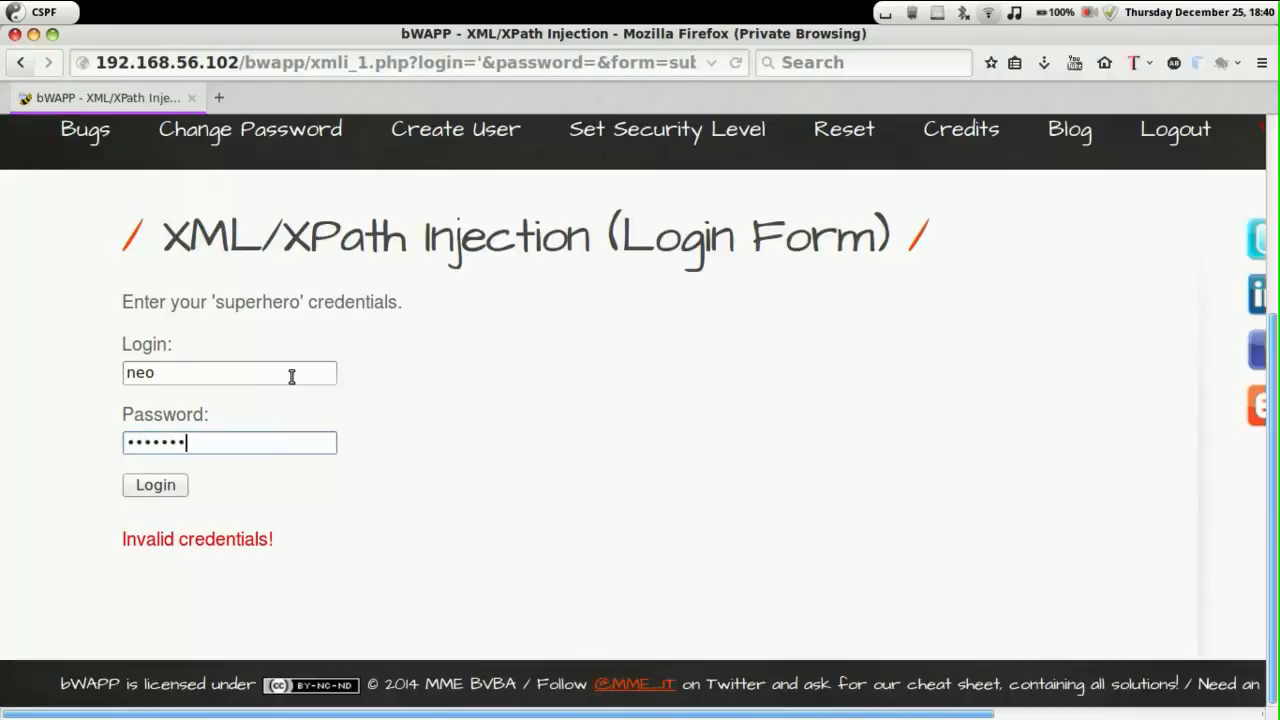
left_click(155, 485)
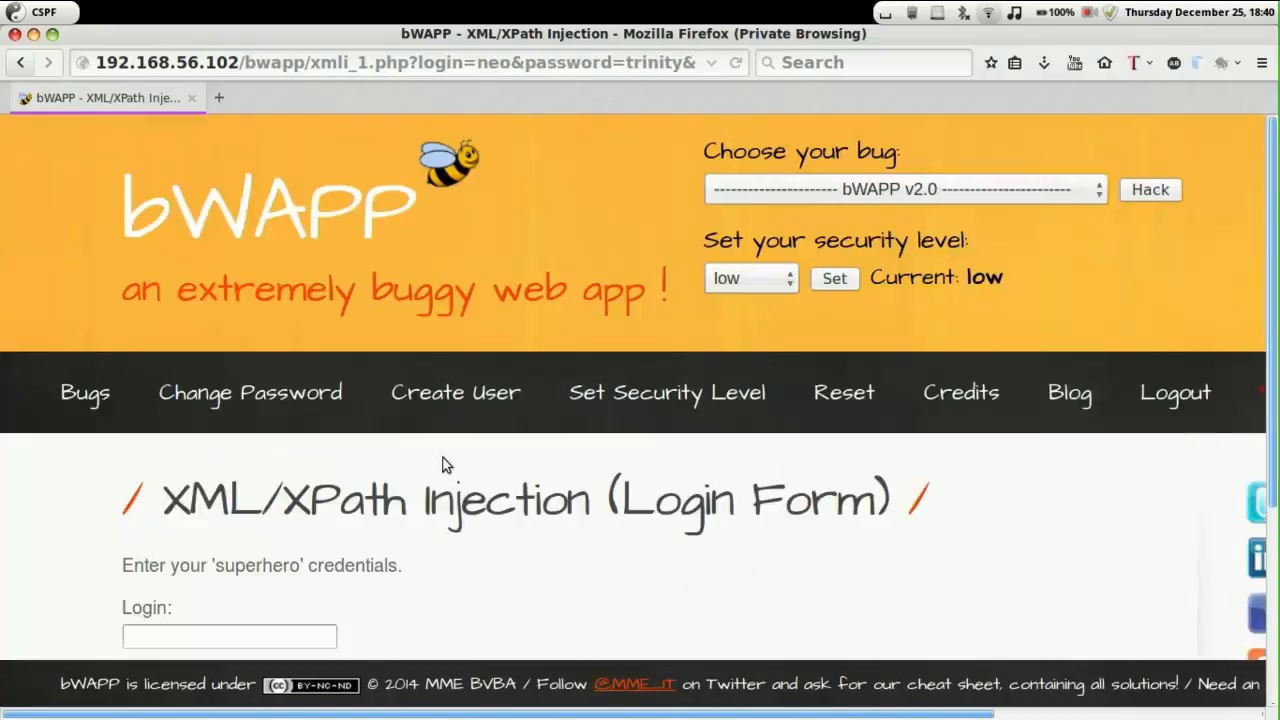
scroll("down", 3)
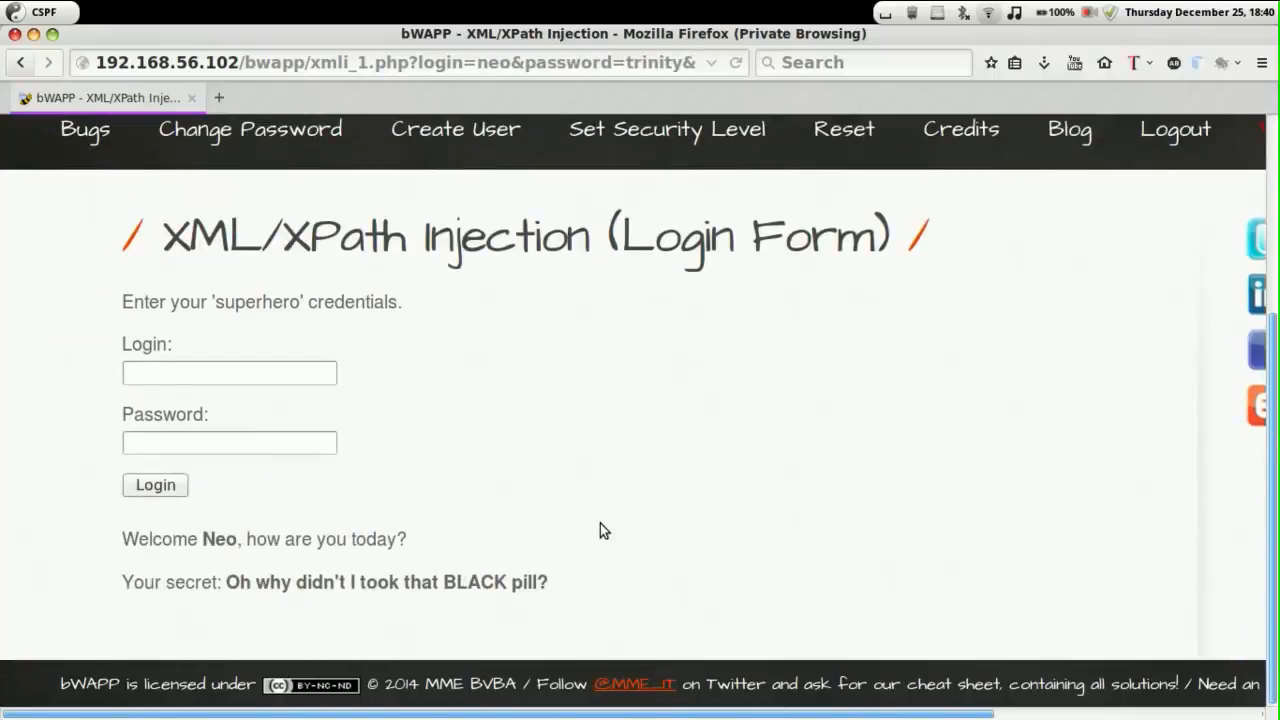
scroll("up", 3)
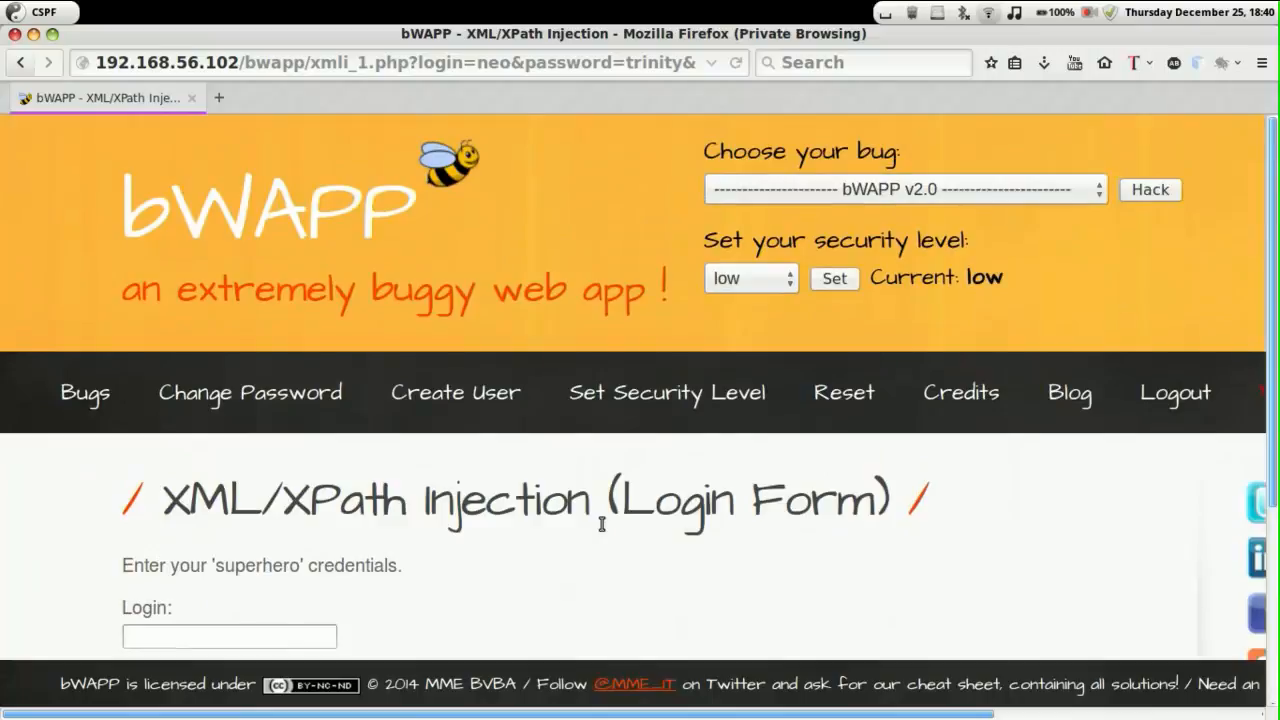